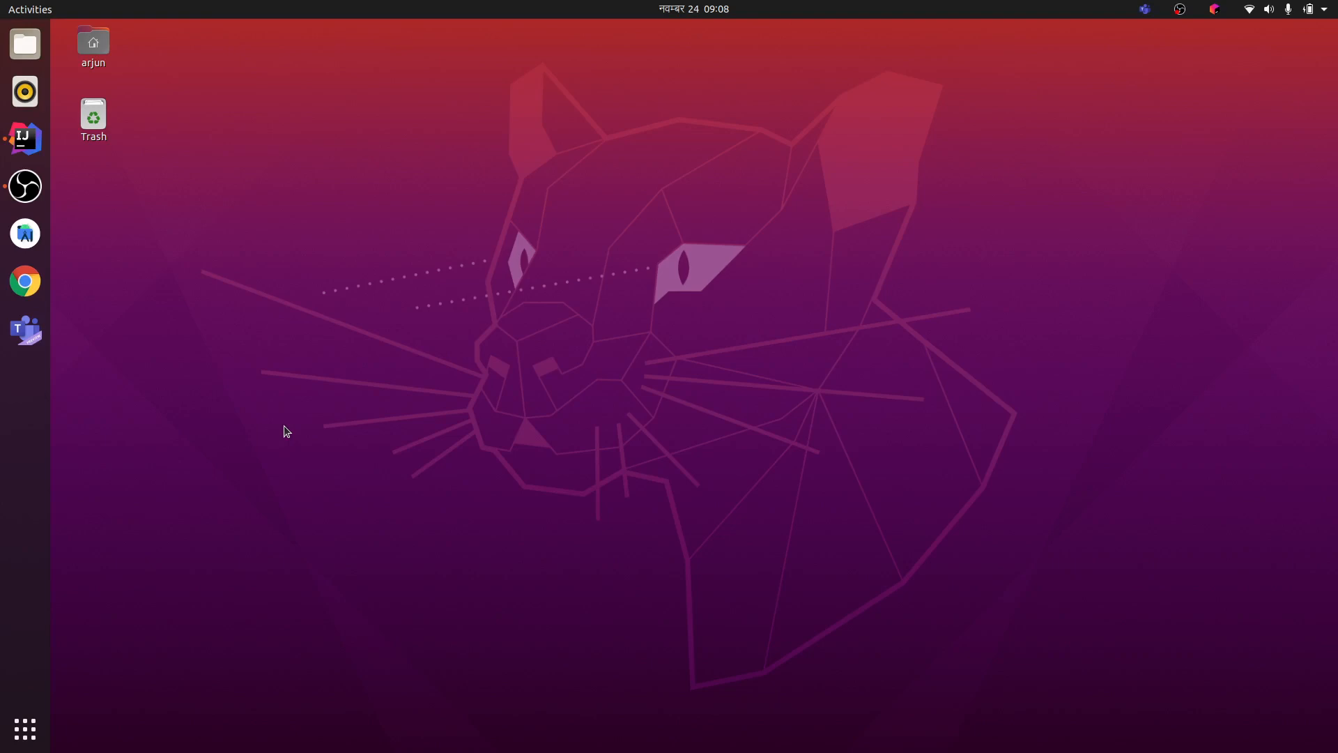
# - Inspect the Teams and JetBrains Toolbox tray menus, then dismiss them
pyautogui.click(1143, 9)
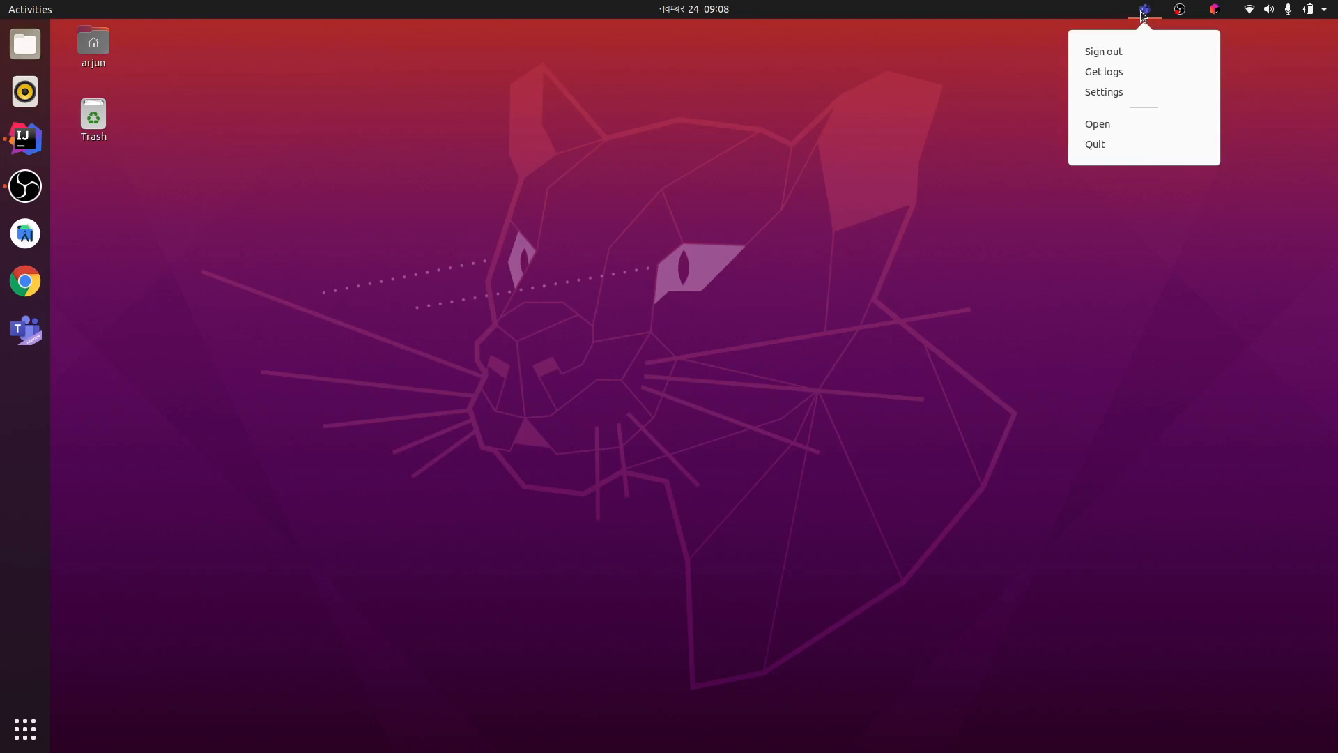
pyautogui.moveTo(1147, 12)
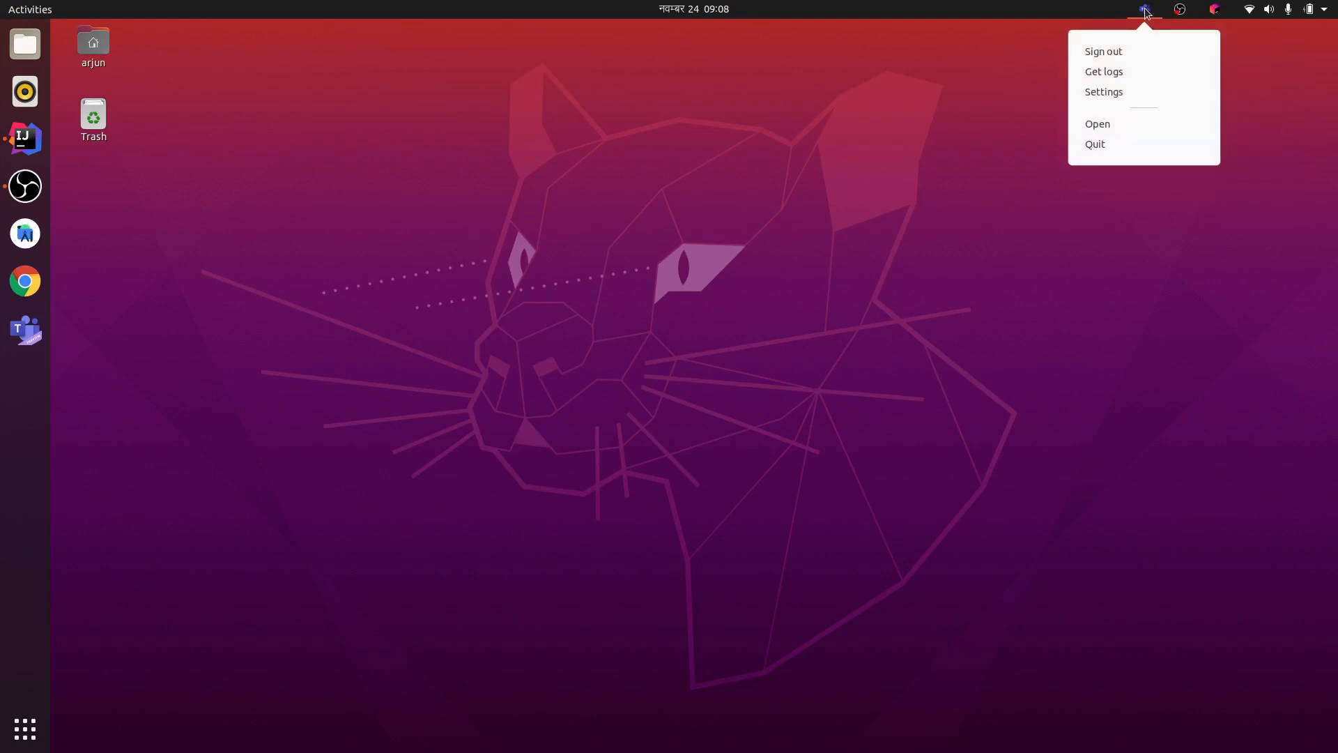
pyautogui.click(1212, 9)
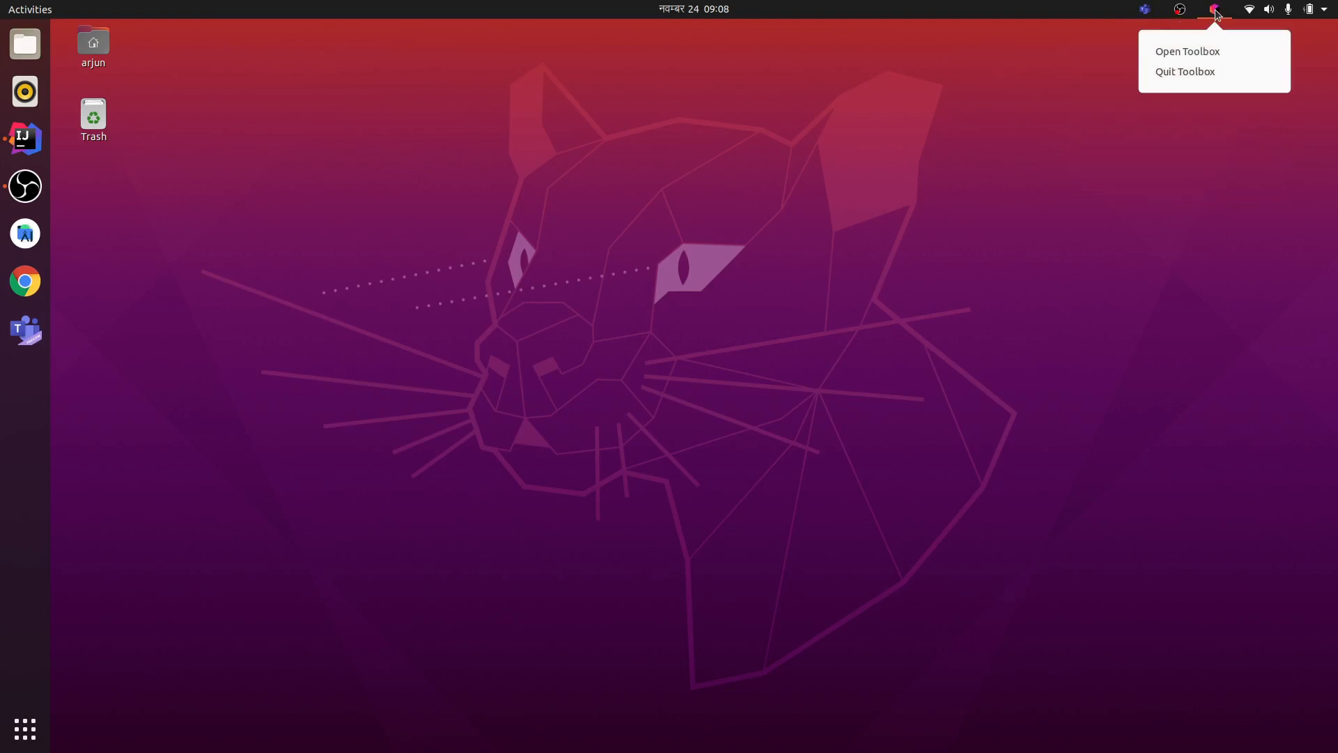
pyautogui.click(1142, 9)
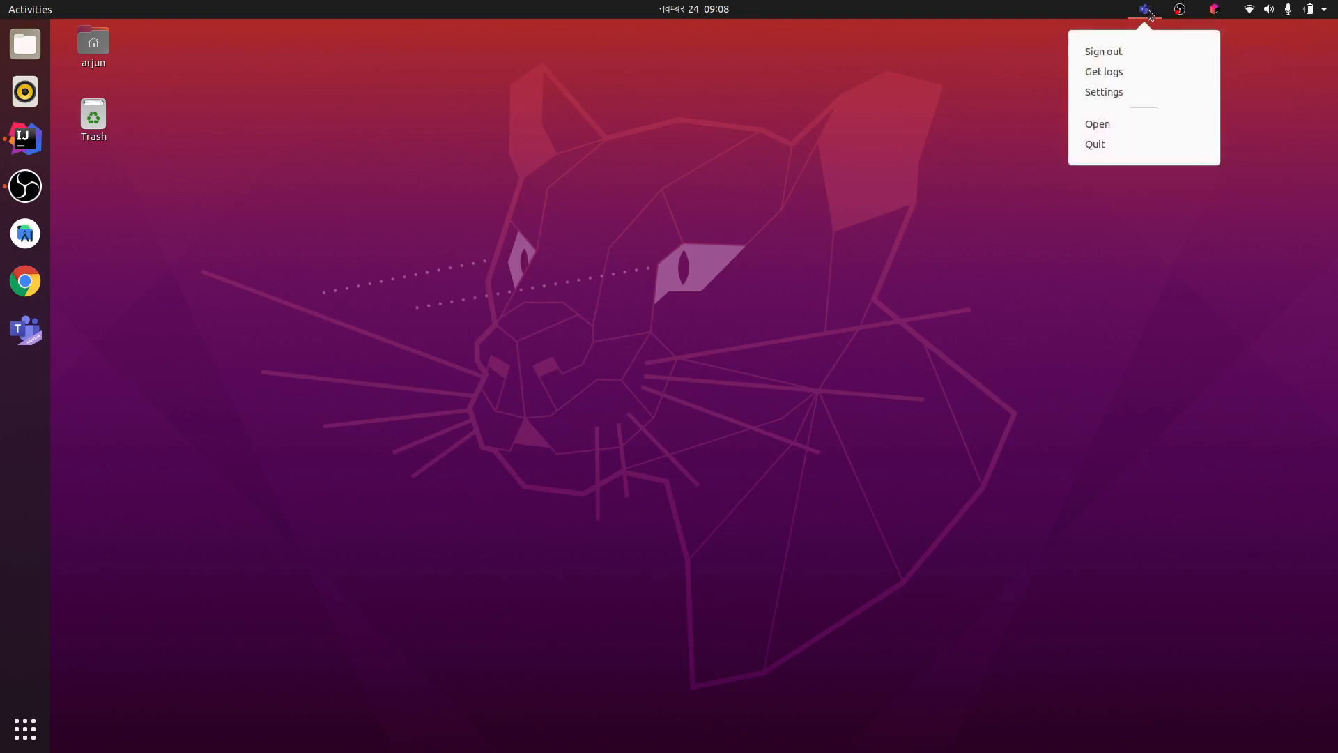
pyautogui.click(1210, 9)
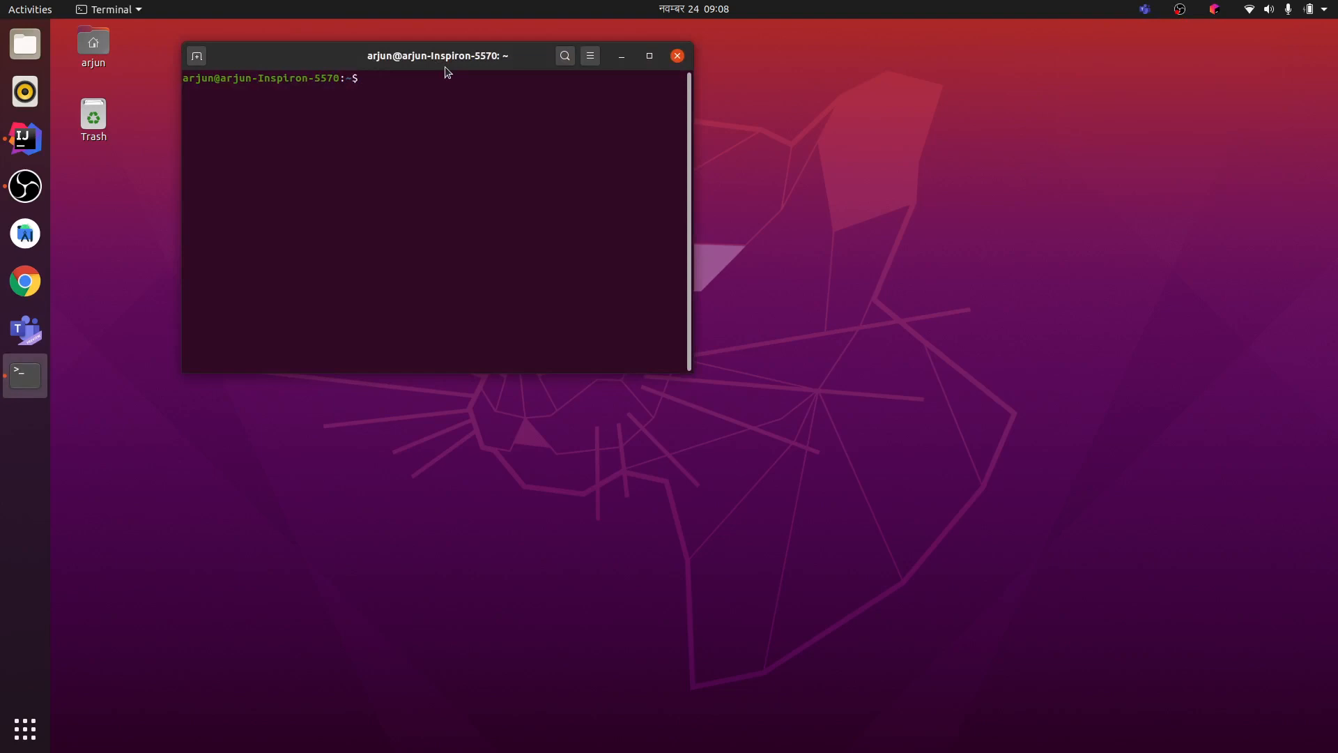
# - Centre the terminal window, change to ~/.config and list its contents
pyautogui.moveTo(437, 56); pyautogui.dragTo(636, 234)
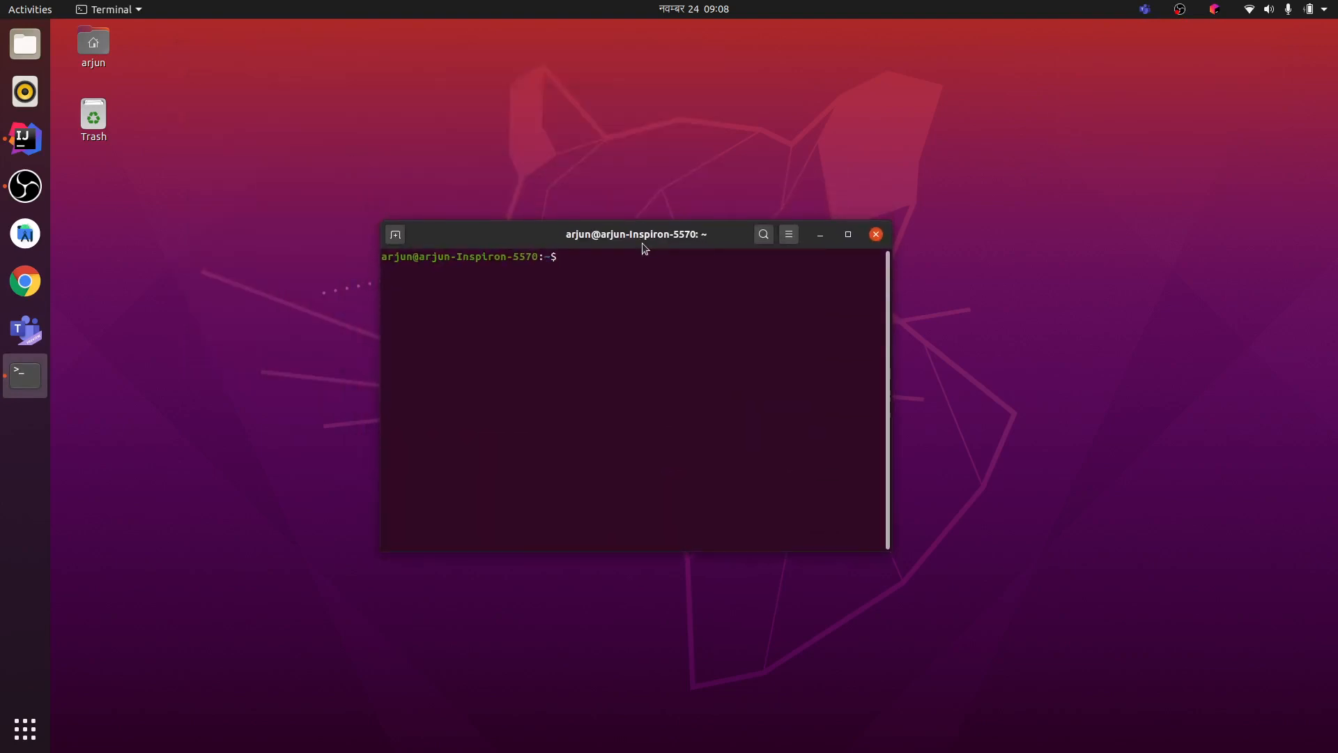
pyautogui.write('sudo')
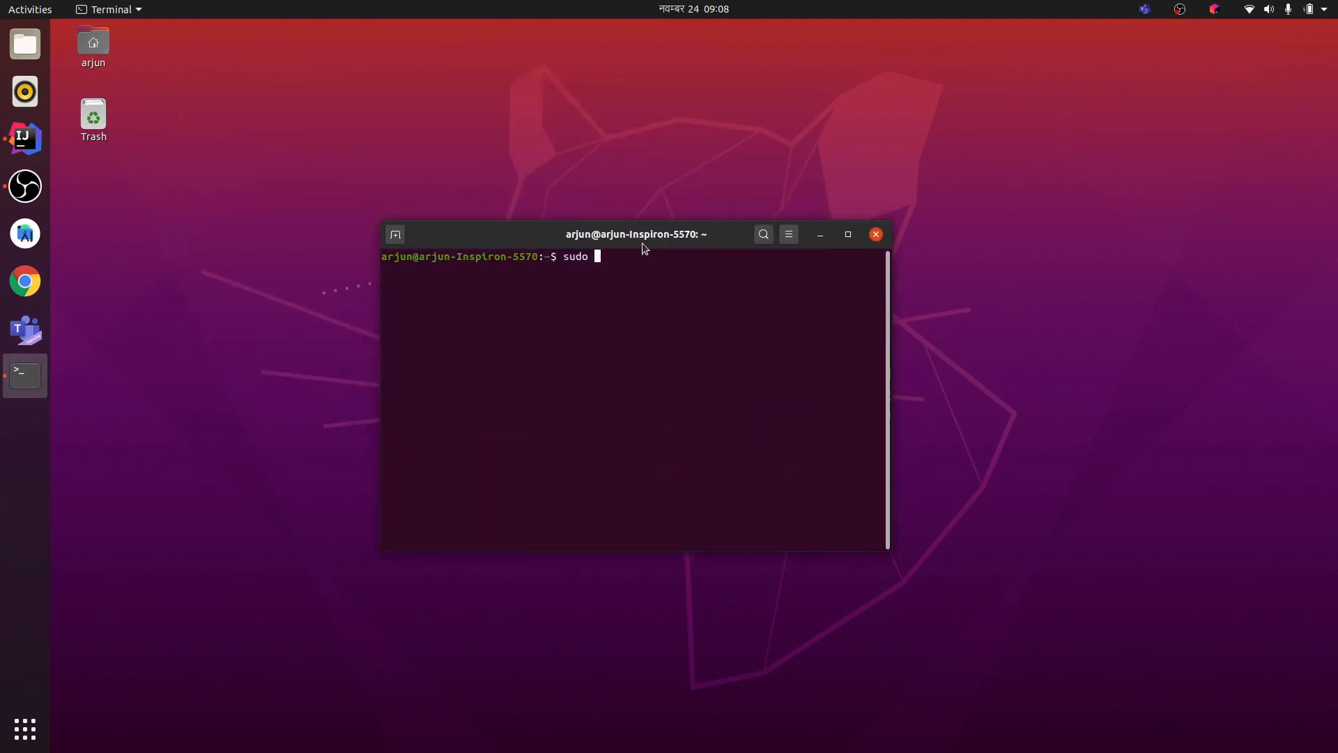
pyautogui.write('cd')
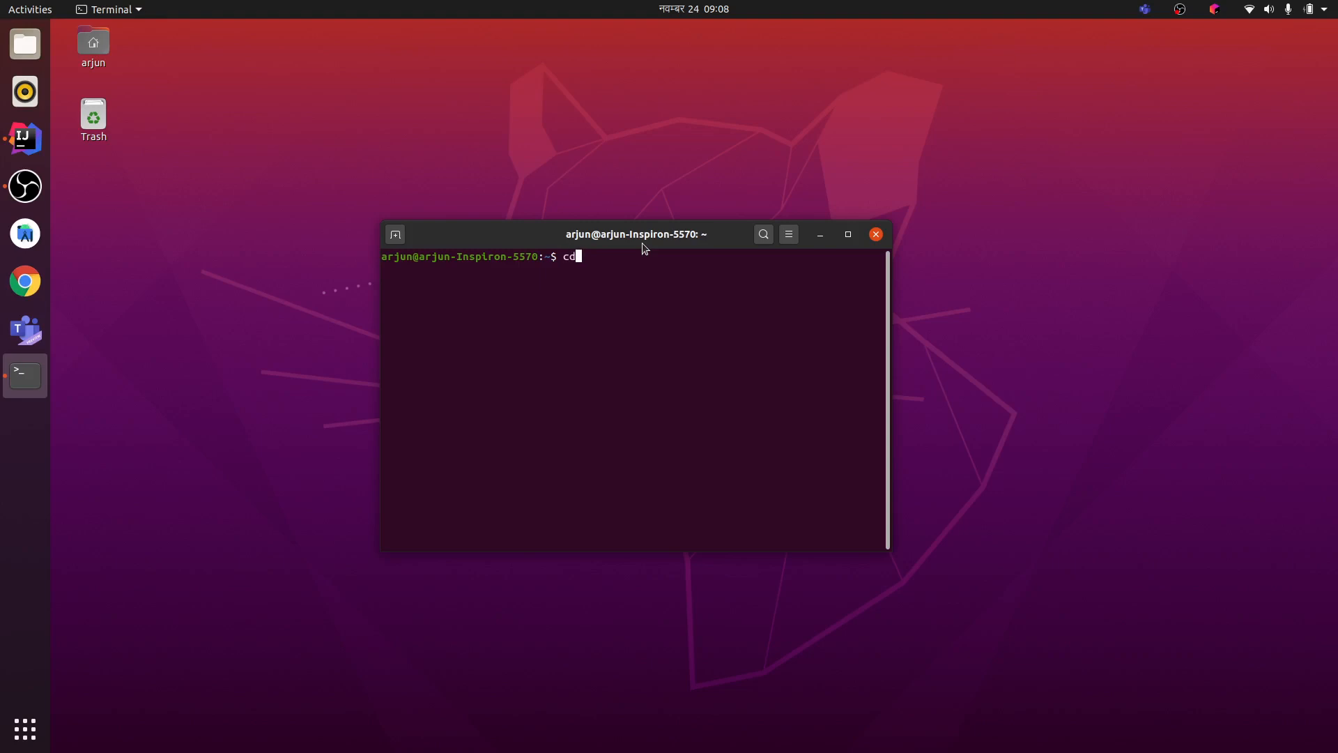
pyautogui.write('~')
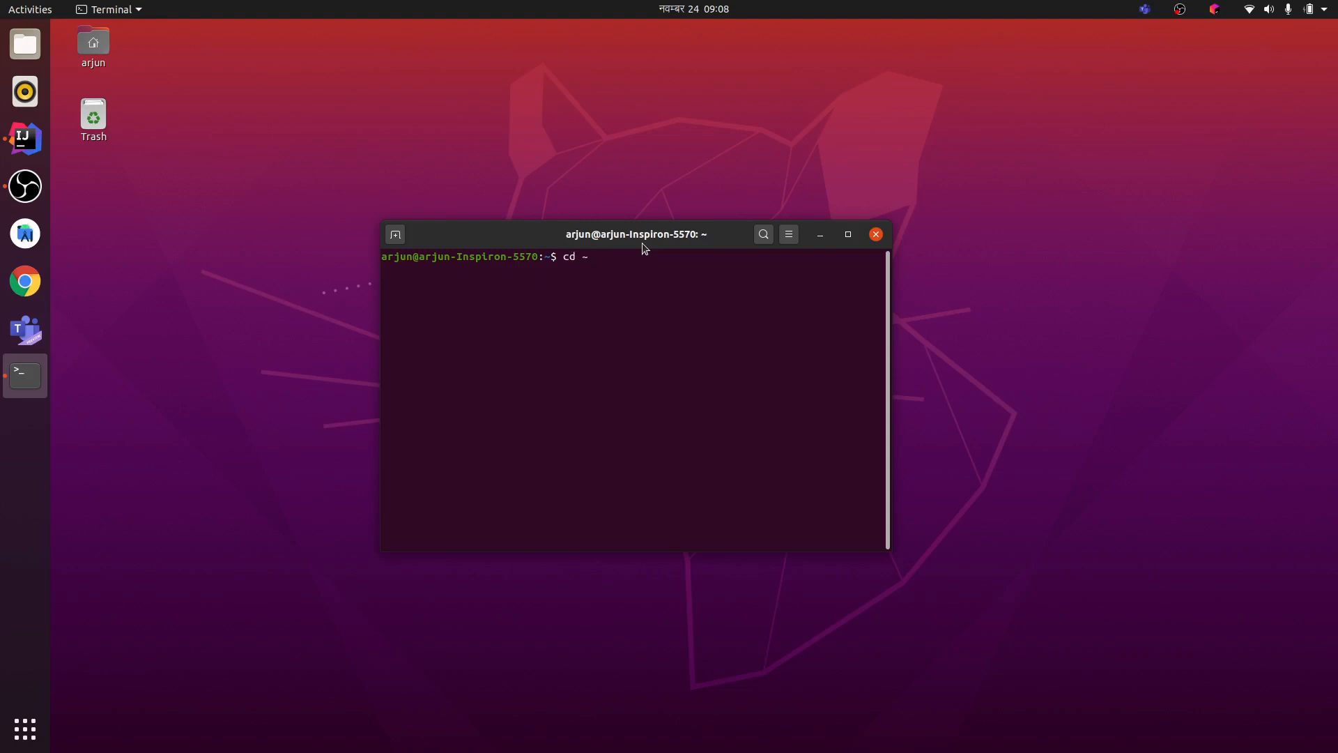
pyautogui.write('/.config')
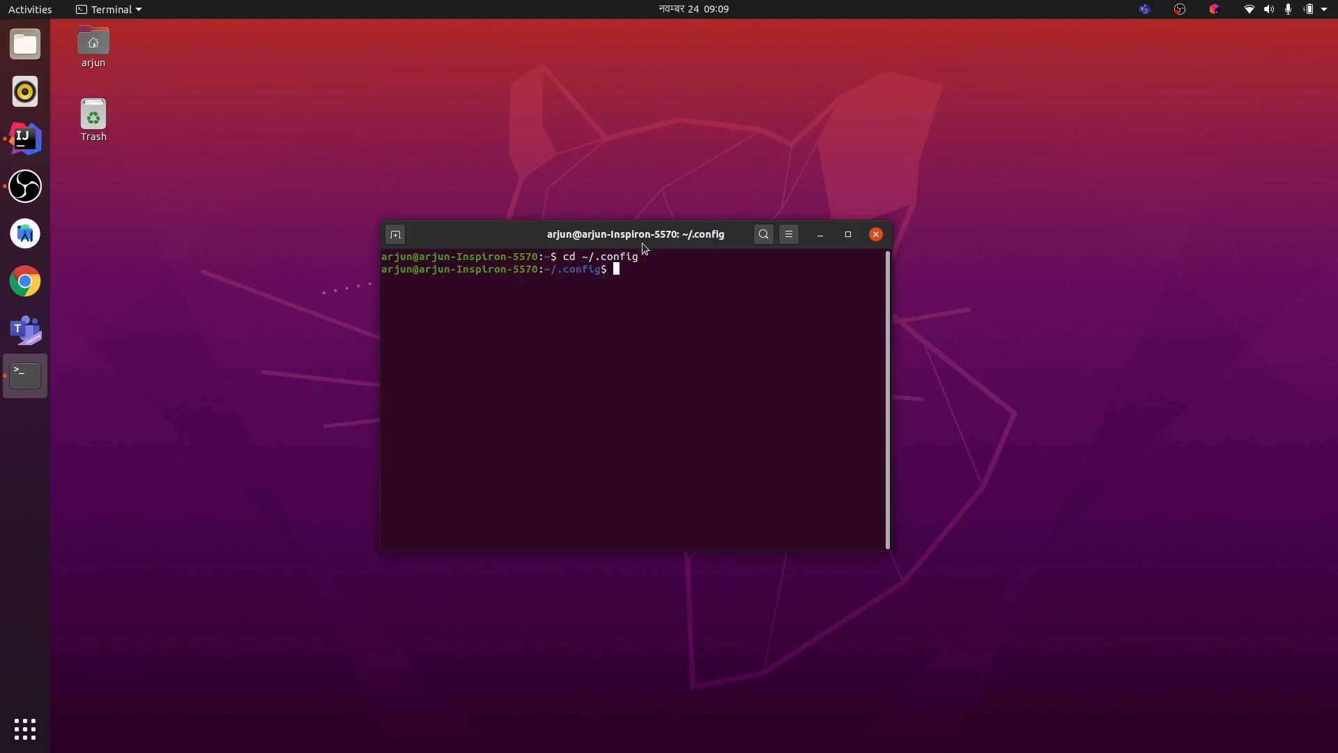
pyautogui.write('ls')
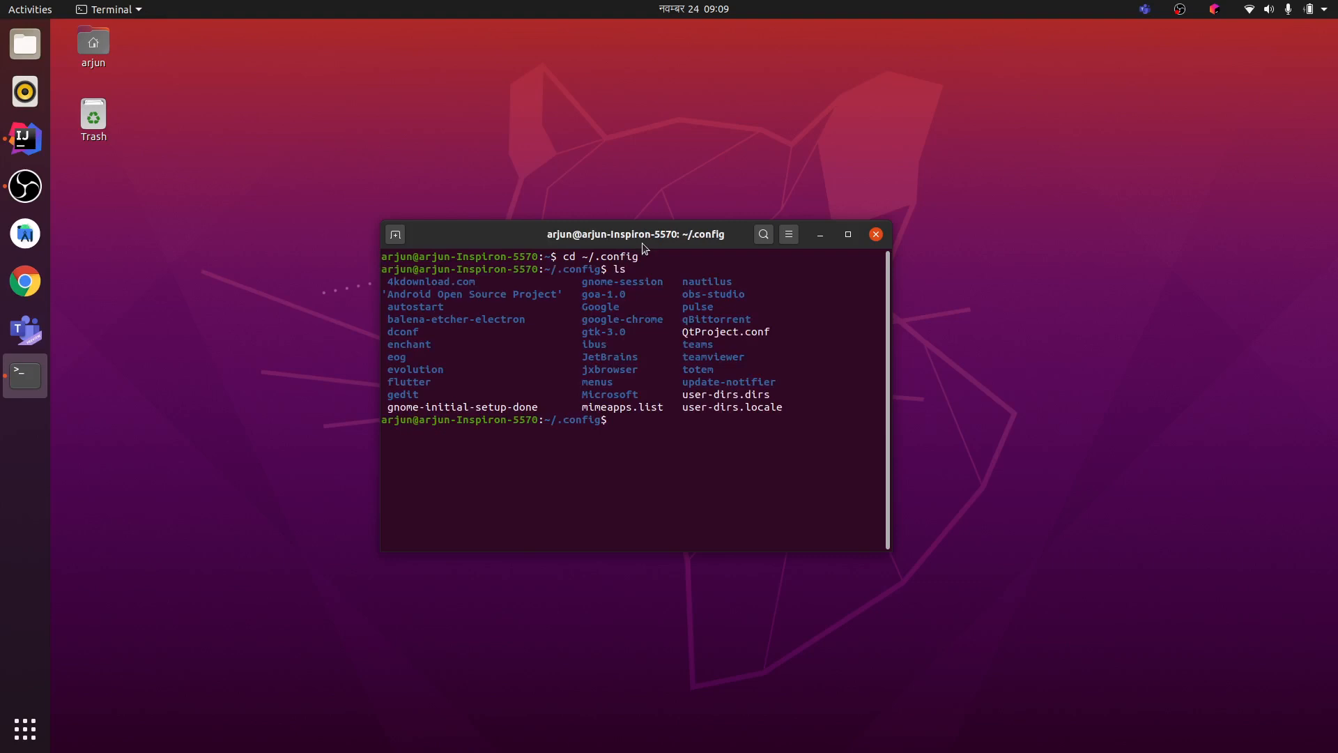
# - Change into ~/.config/autostart, which holds jetbrains-toolbox.desktop and teams.desktop
pyautogui.write('cd aut')
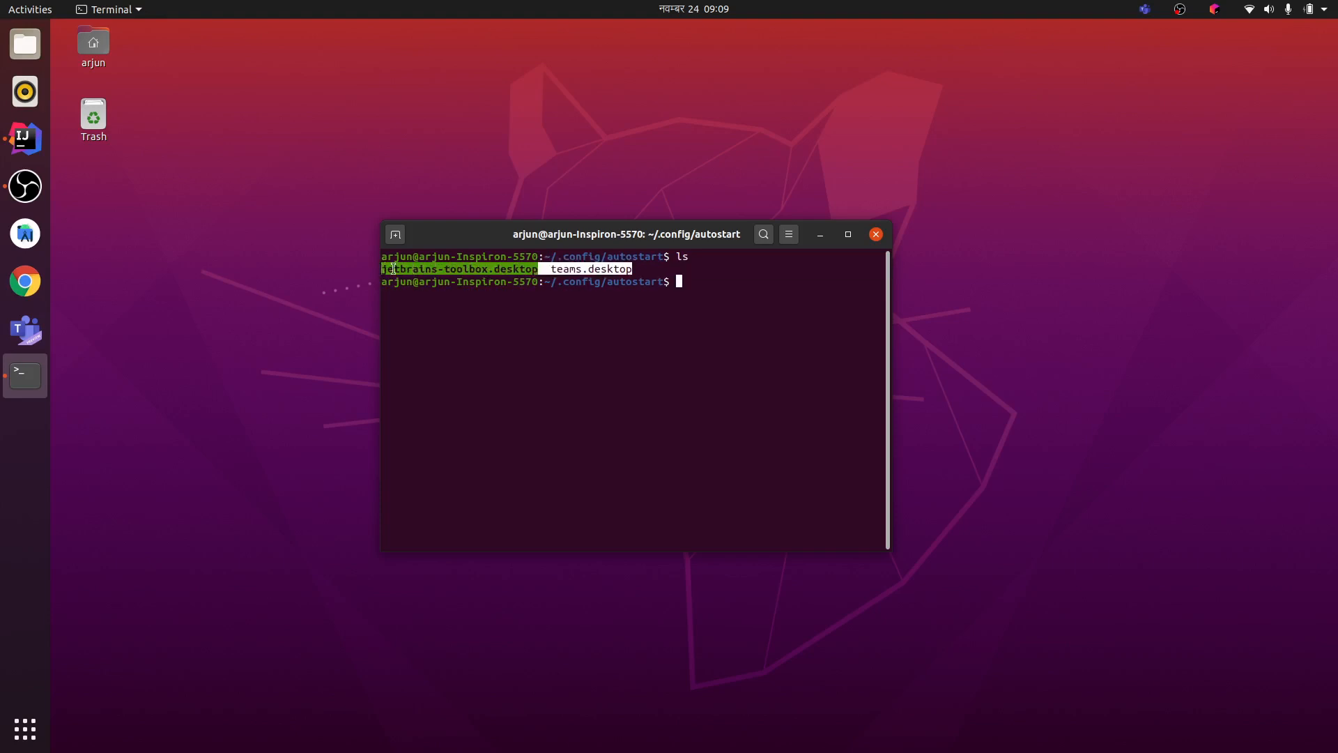
# - Delete teams.desktop with rm -r and start an rm command for the Toolbox entry
pyautogui.write('r')
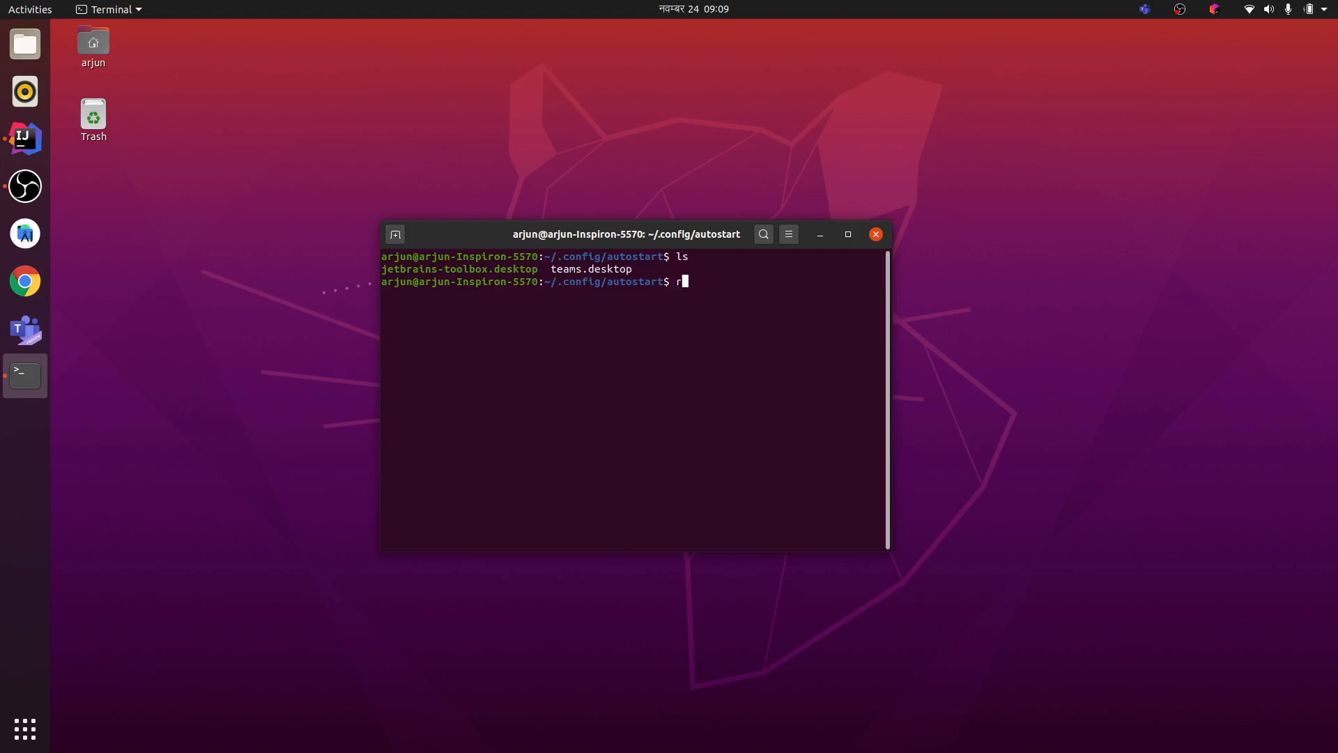
pyautogui.write('m -r t')
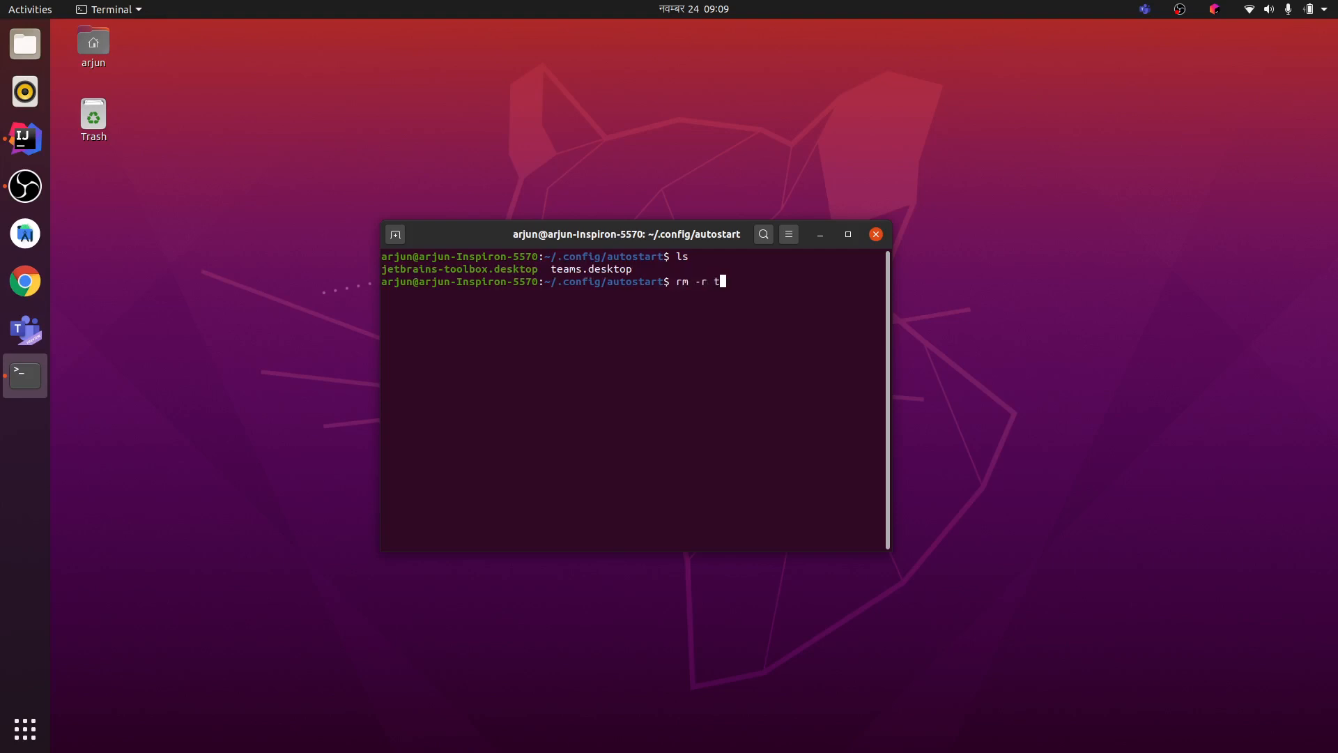
pyautogui.press('Tab')
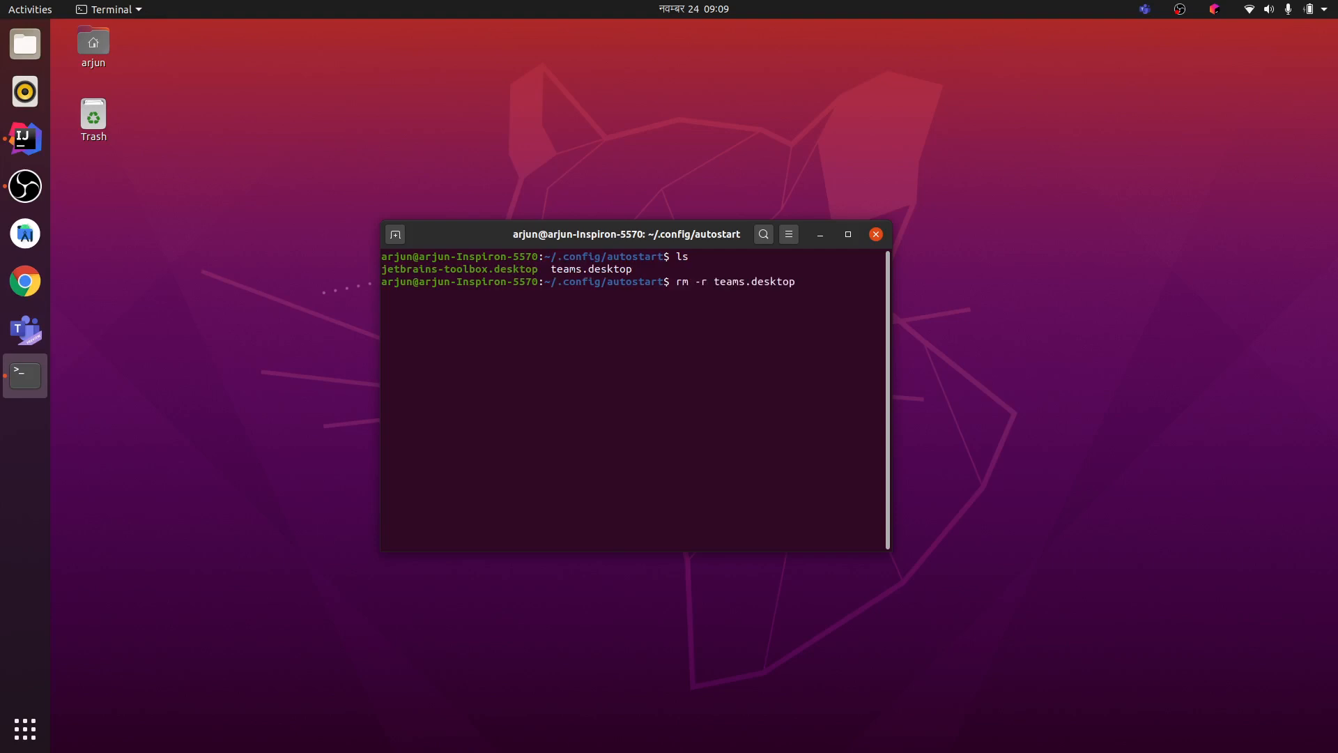
pyautogui.press('Return')
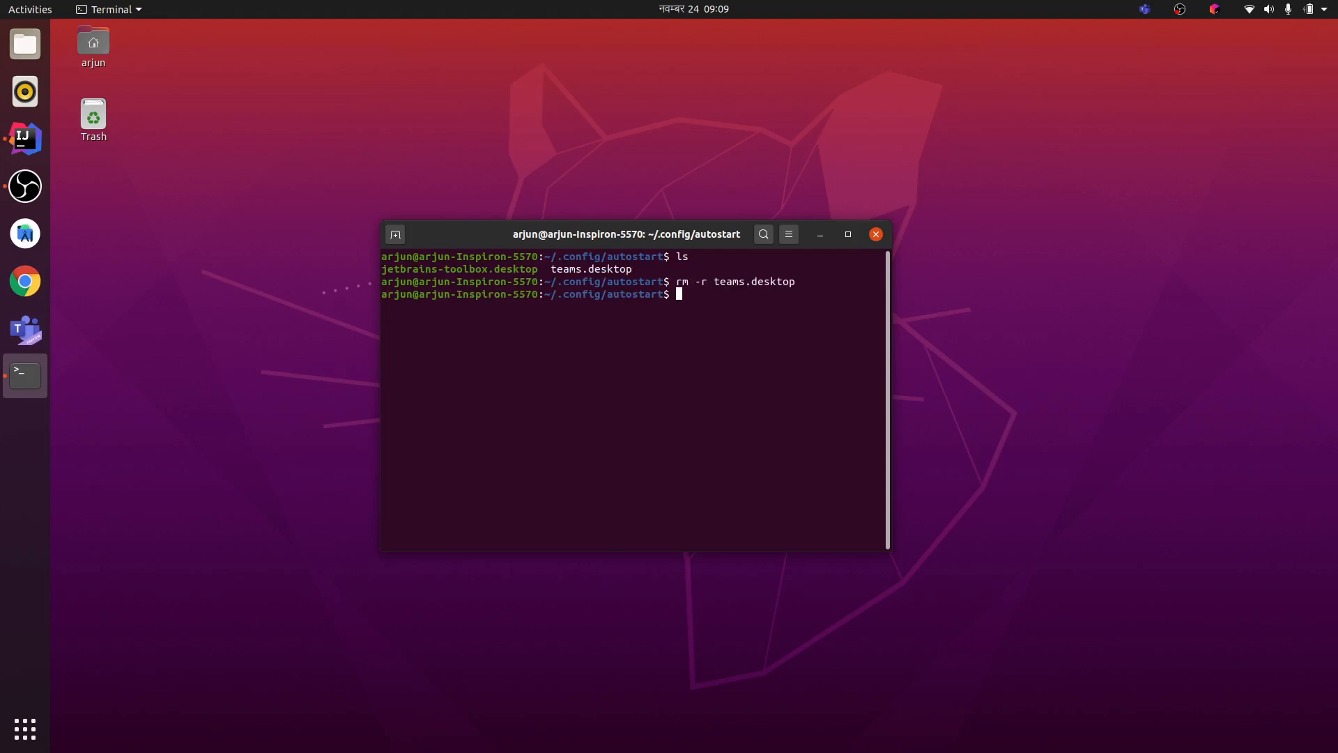
pyautogui.write('rm j')
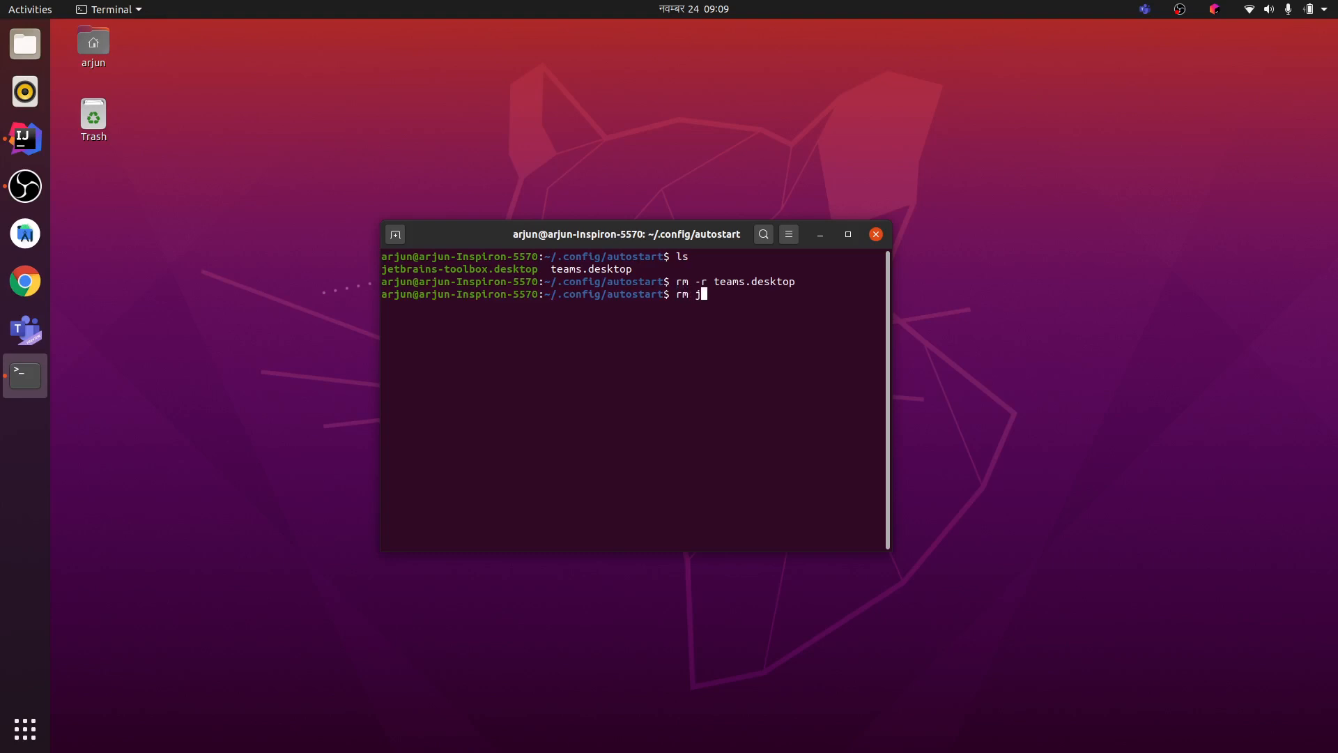